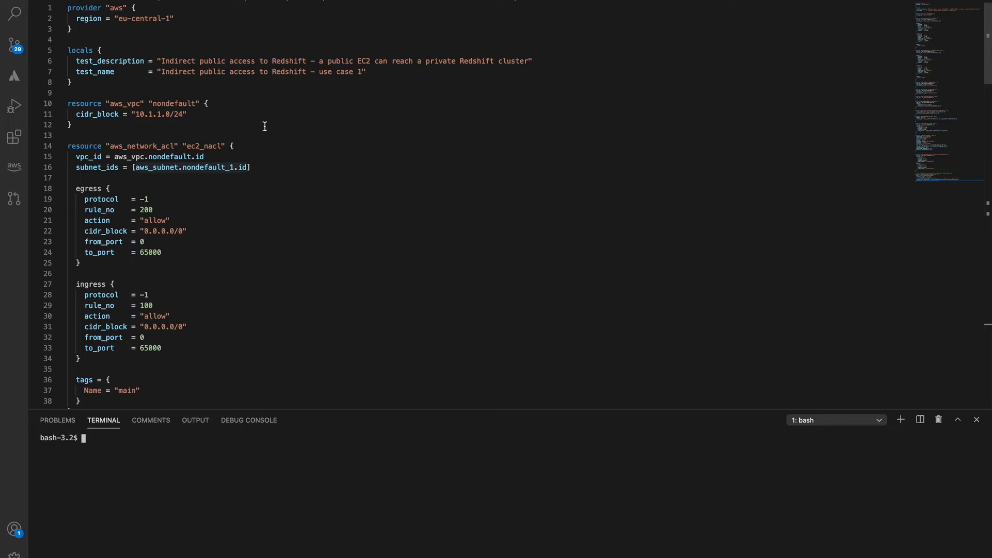
scroll("down", 3)
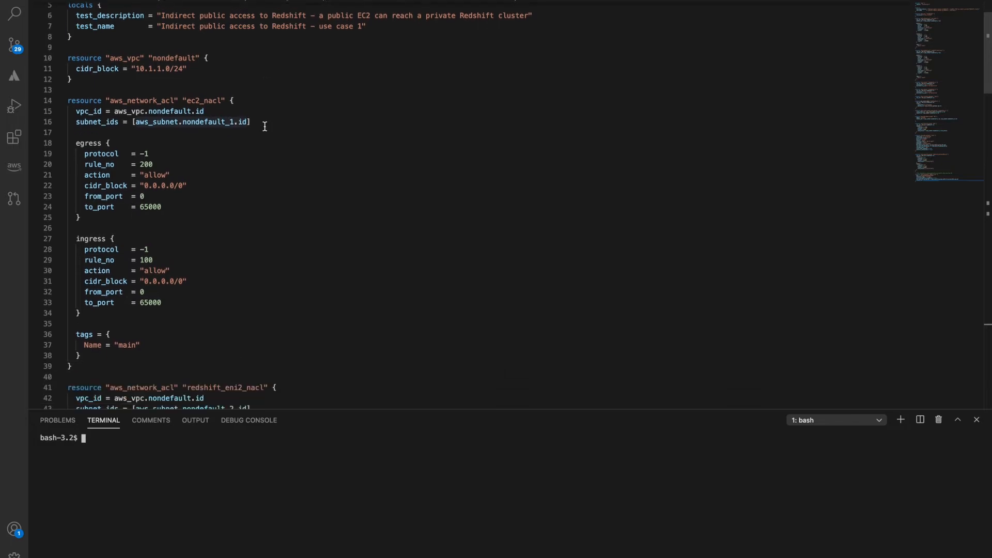
scroll("down", 3)
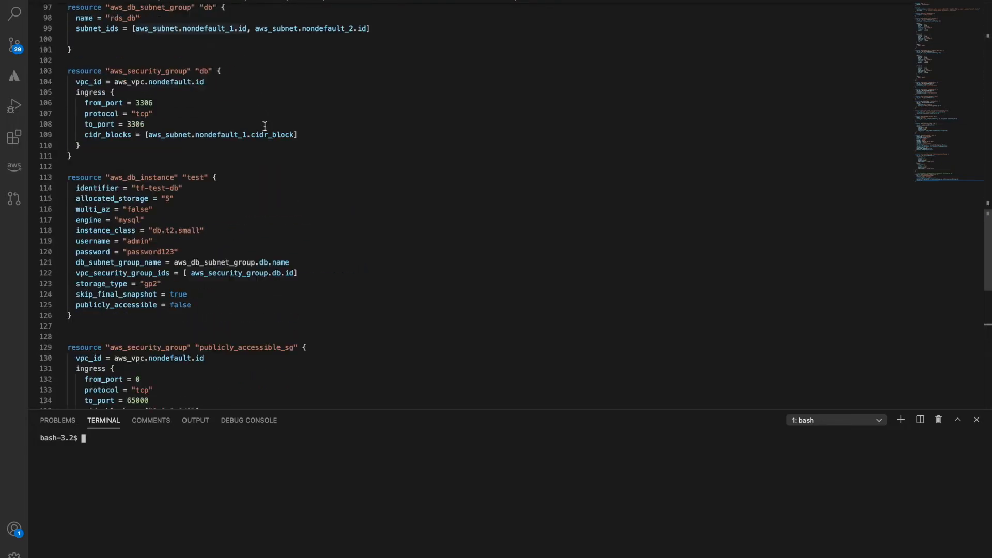
scroll("down", 3)
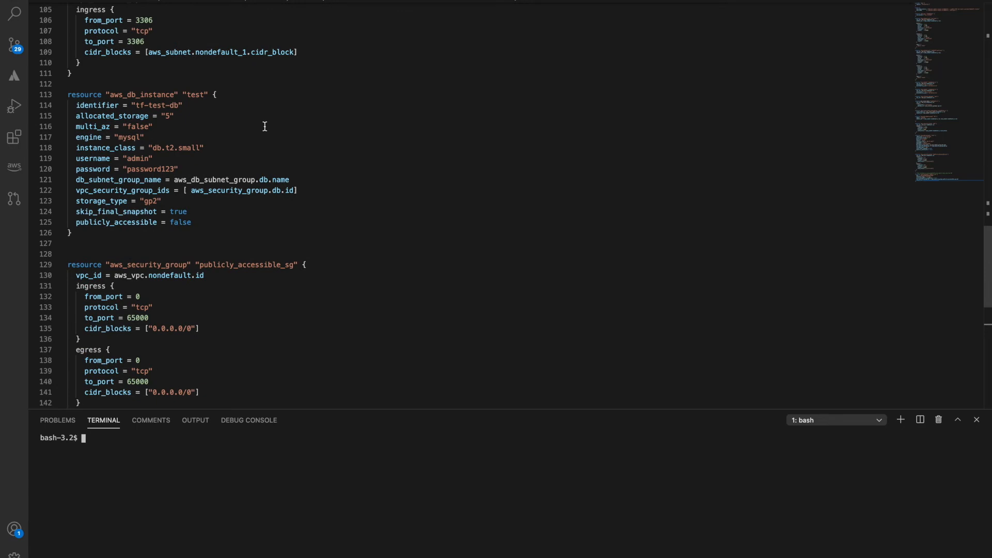
scroll("down", 3)
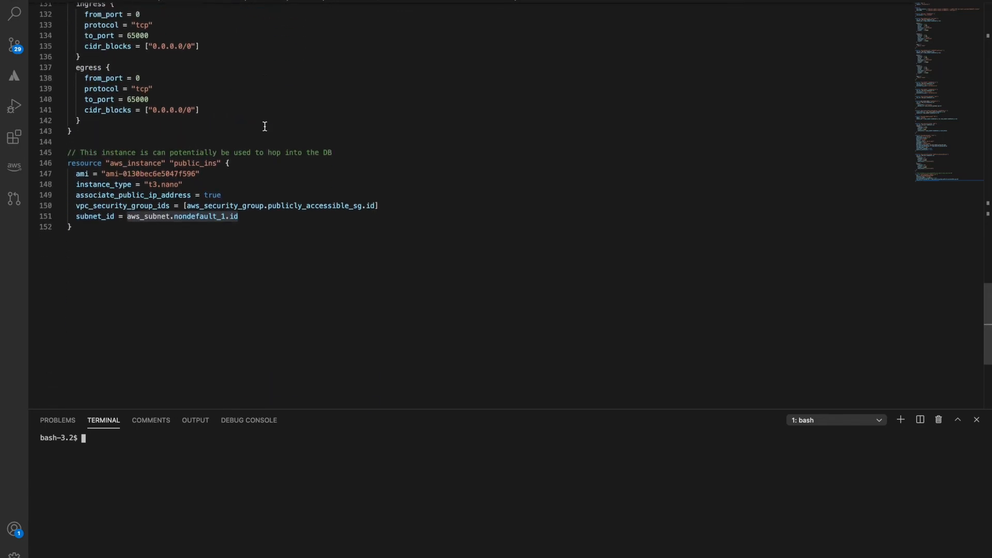
scroll("up", 3)
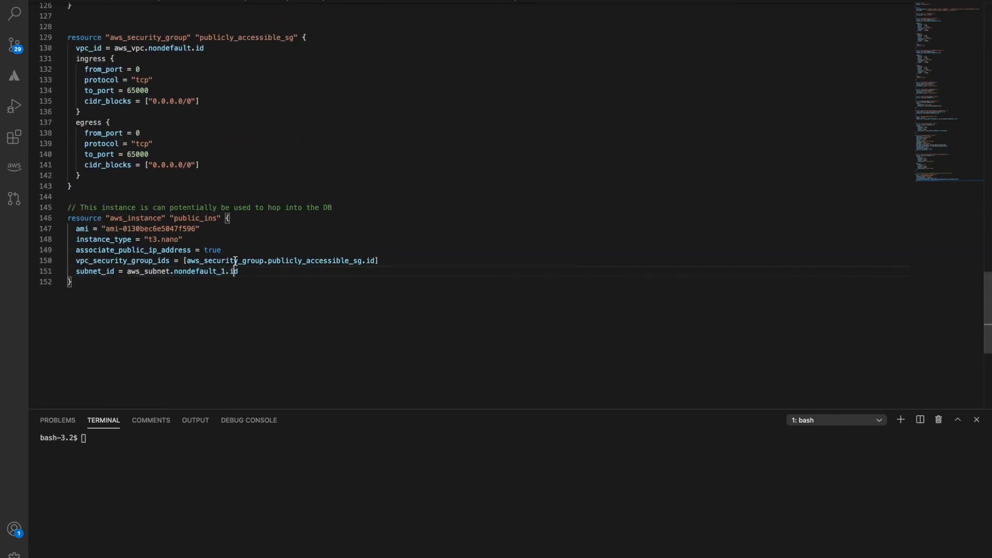
scroll("up", 3)
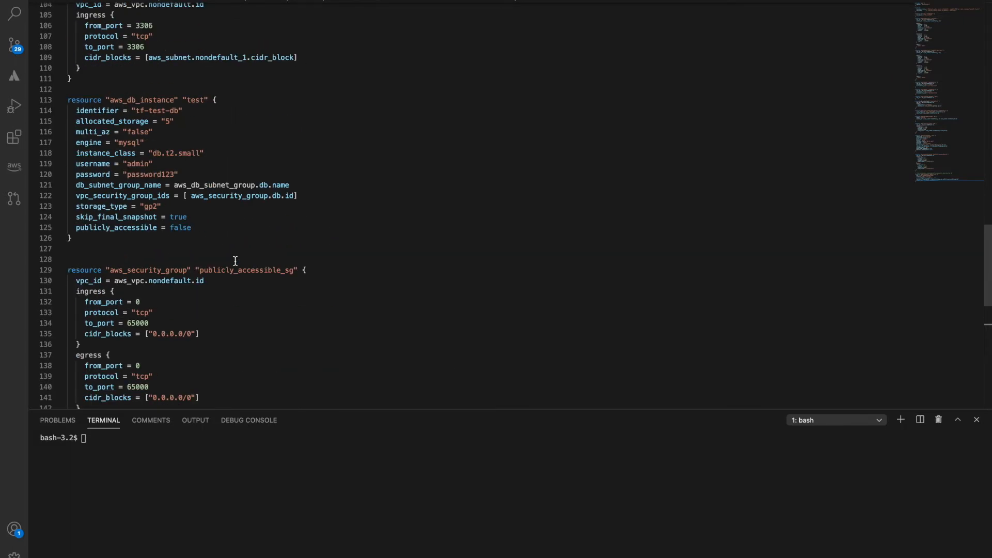
scroll("up", 3)
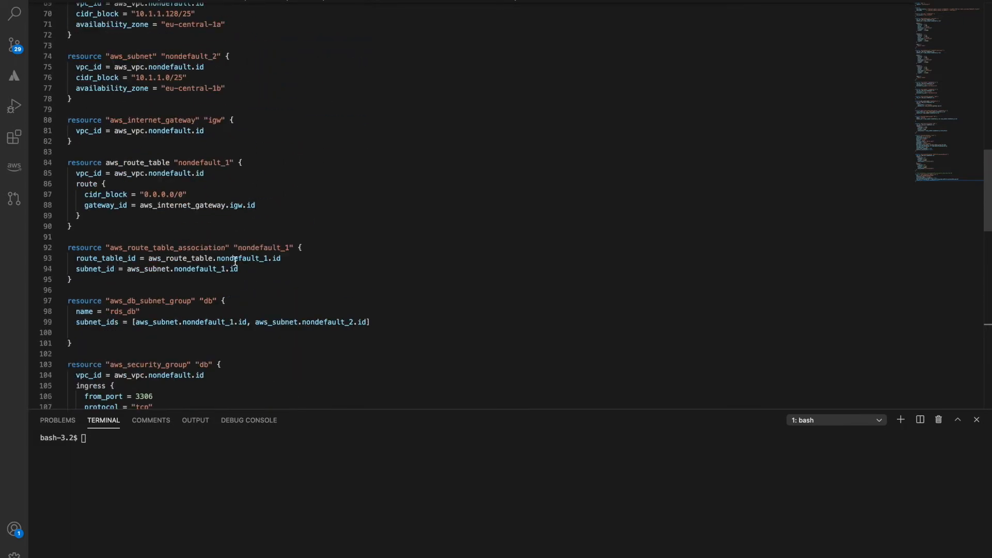
scroll("up", 3)
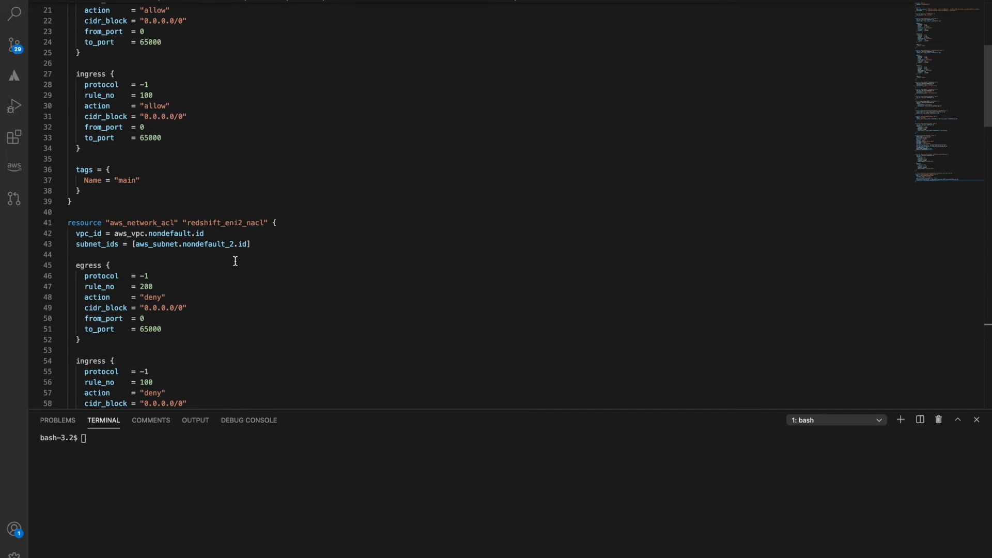
scroll("up", 3)
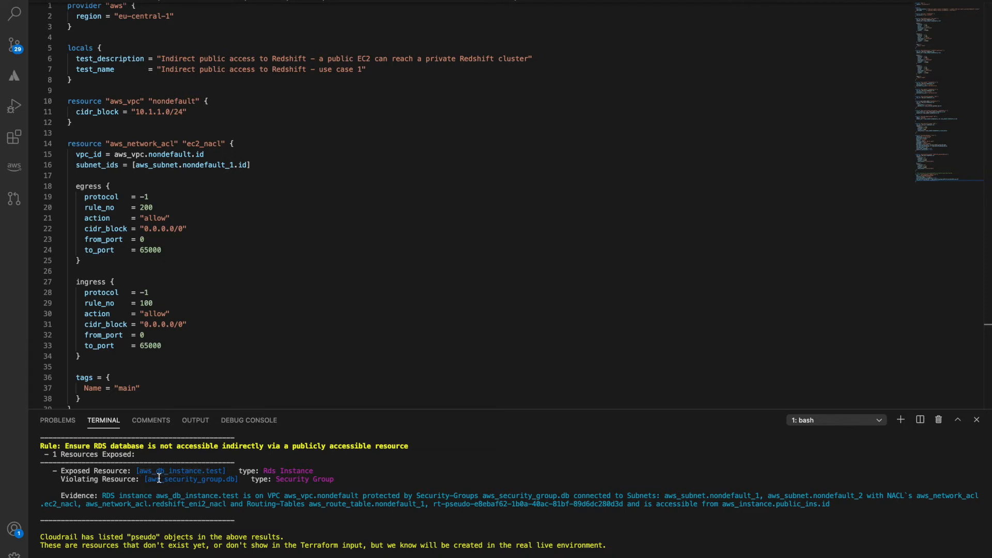
double_click(190, 479)
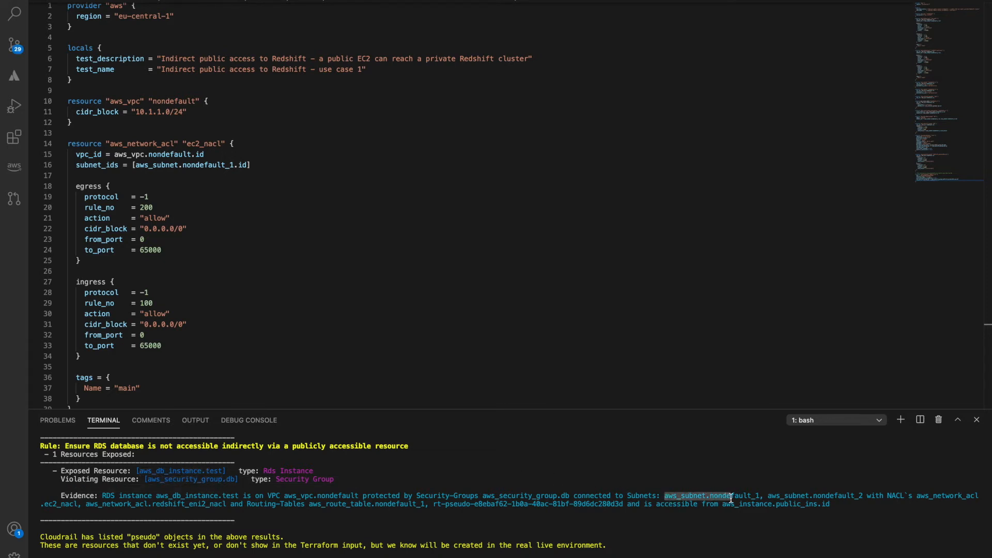
scroll("down", 3)
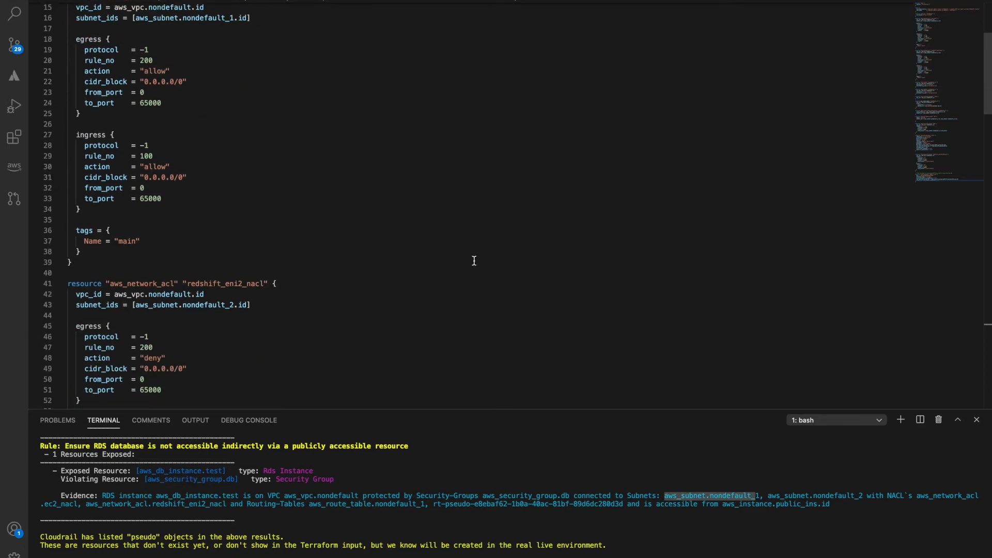
scroll("down", 3)
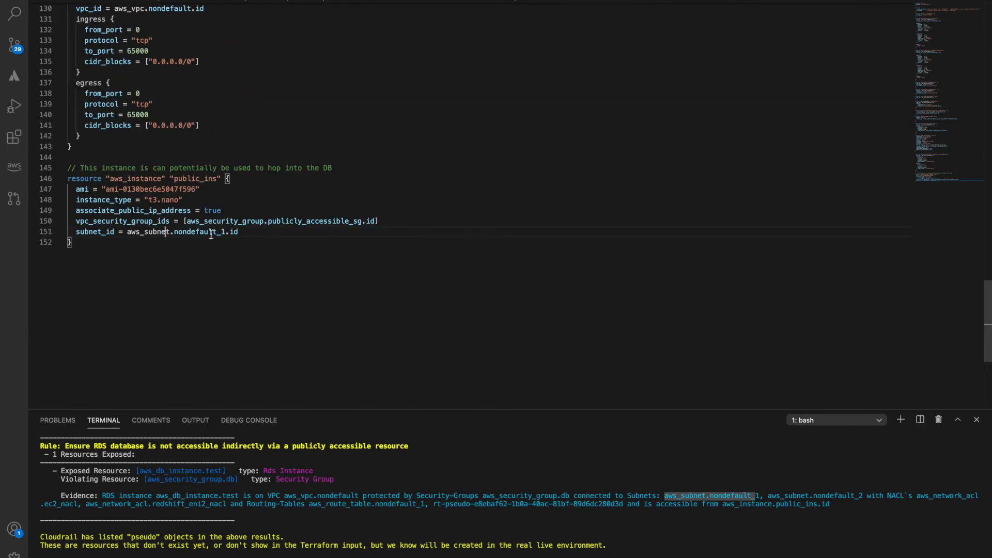